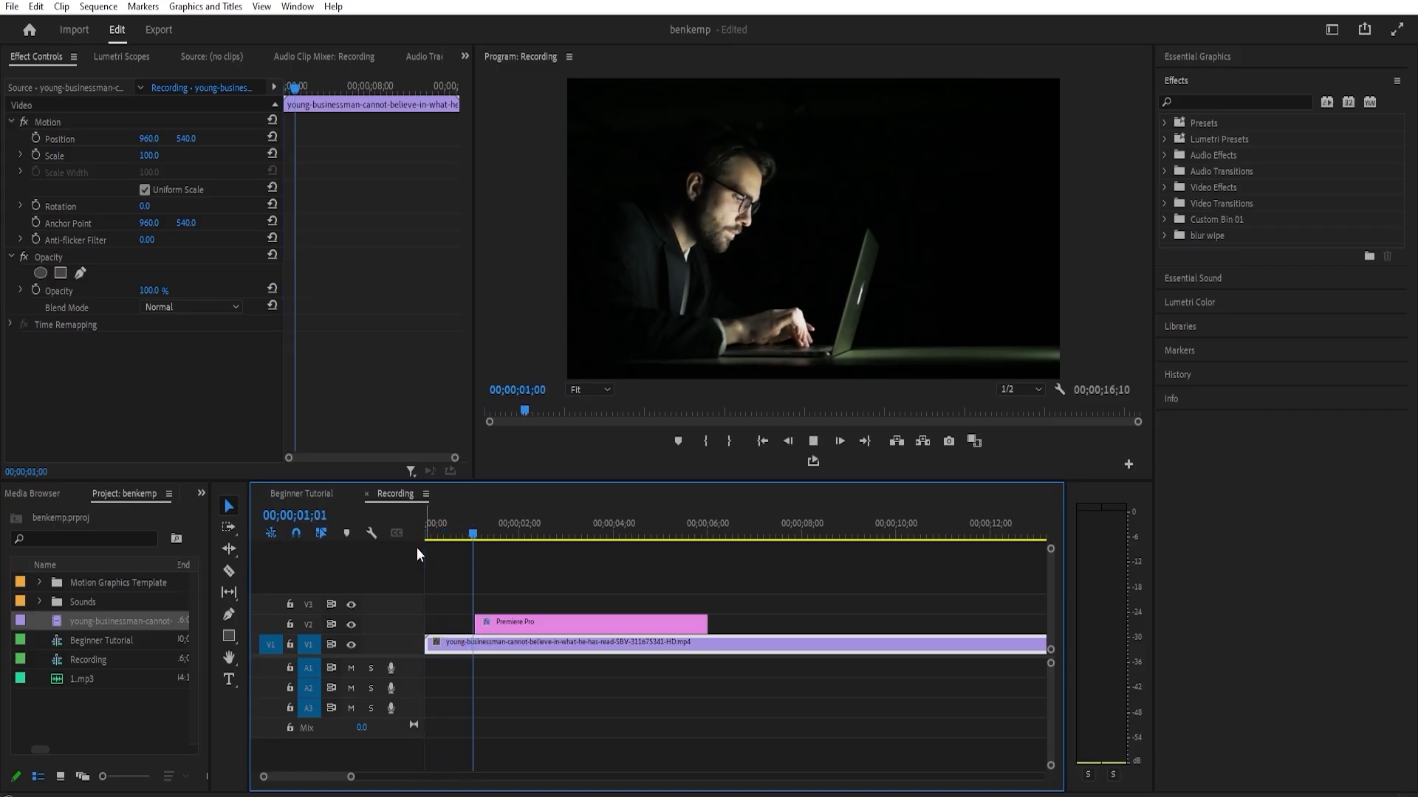
# Select the Premiere Pro title clip on V2 to show its Text properties
pyautogui.click(811, 442)
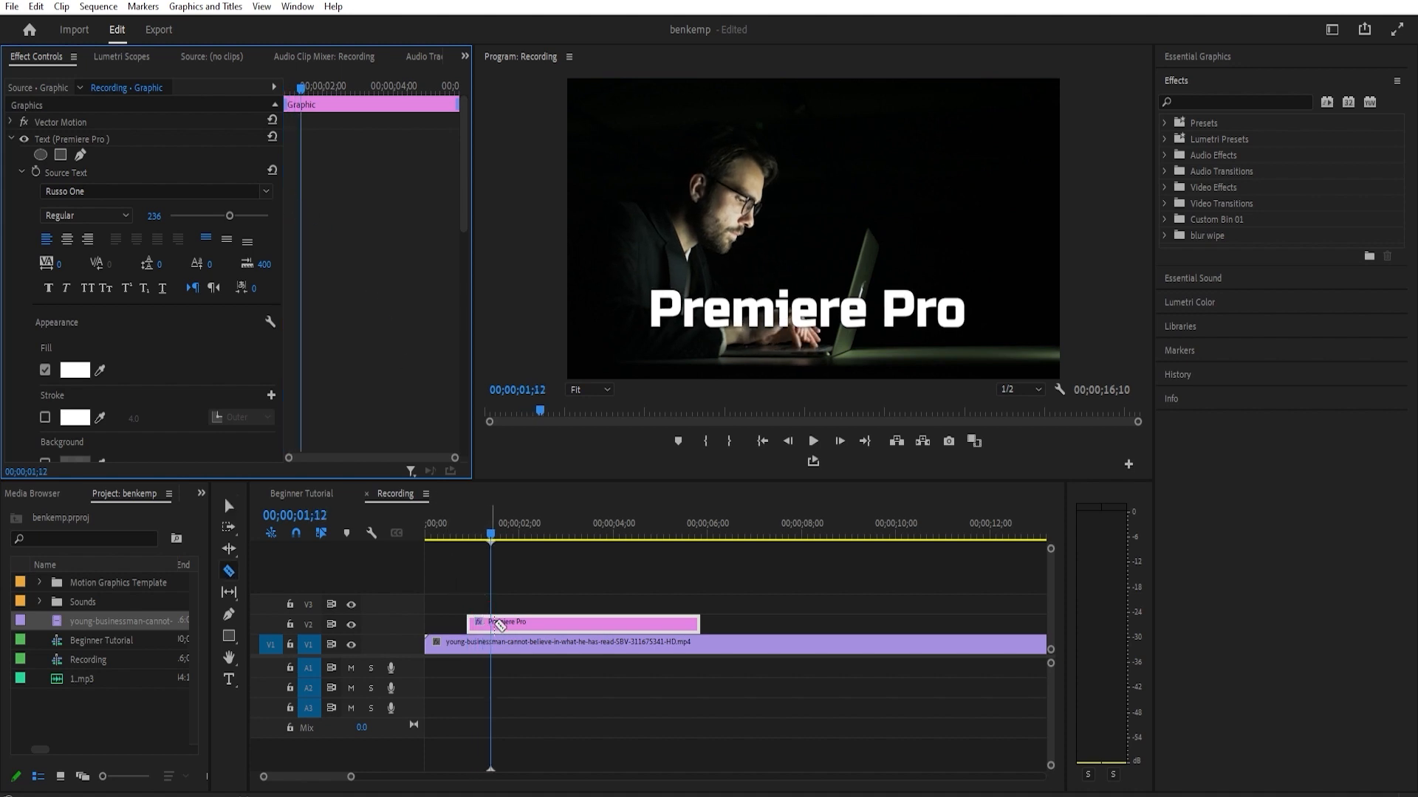
# Park the playhead near the title's start and search the effects library for 'mosa'
pyautogui.click(579, 621)
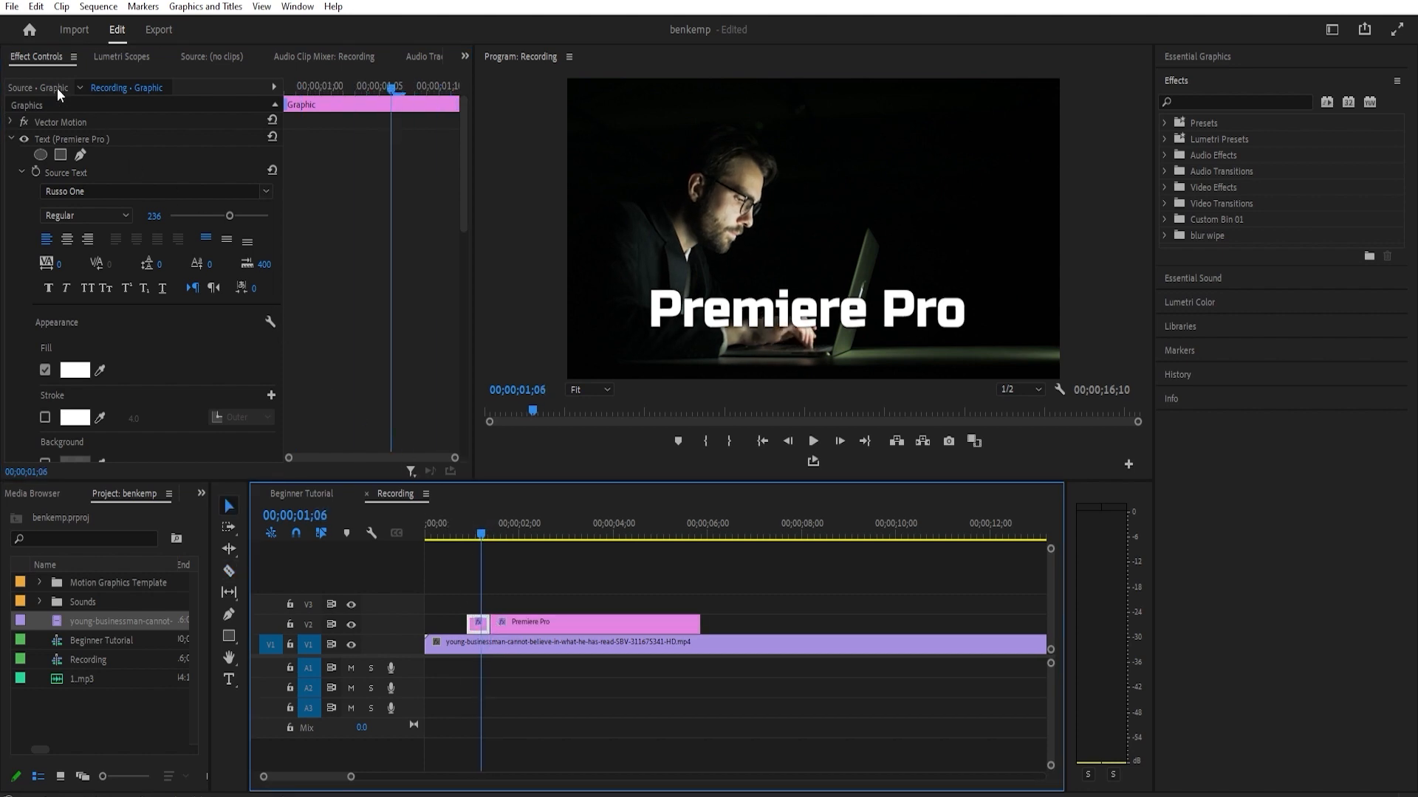
pyautogui.click(1239, 102)
pyautogui.write('mosa')
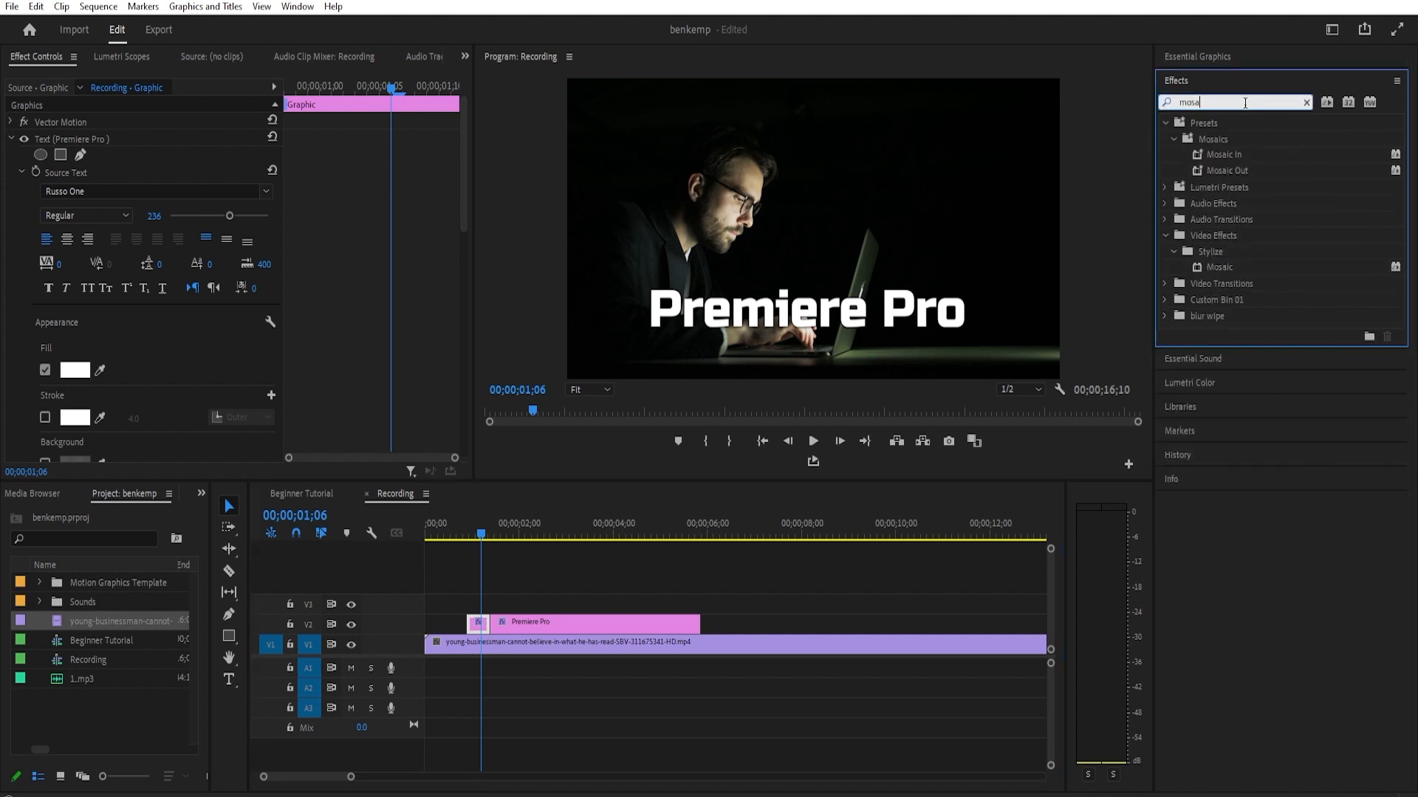
# Apply the Stylize > Mosaic effect to the title clip on V2
pyautogui.click(1220, 268)
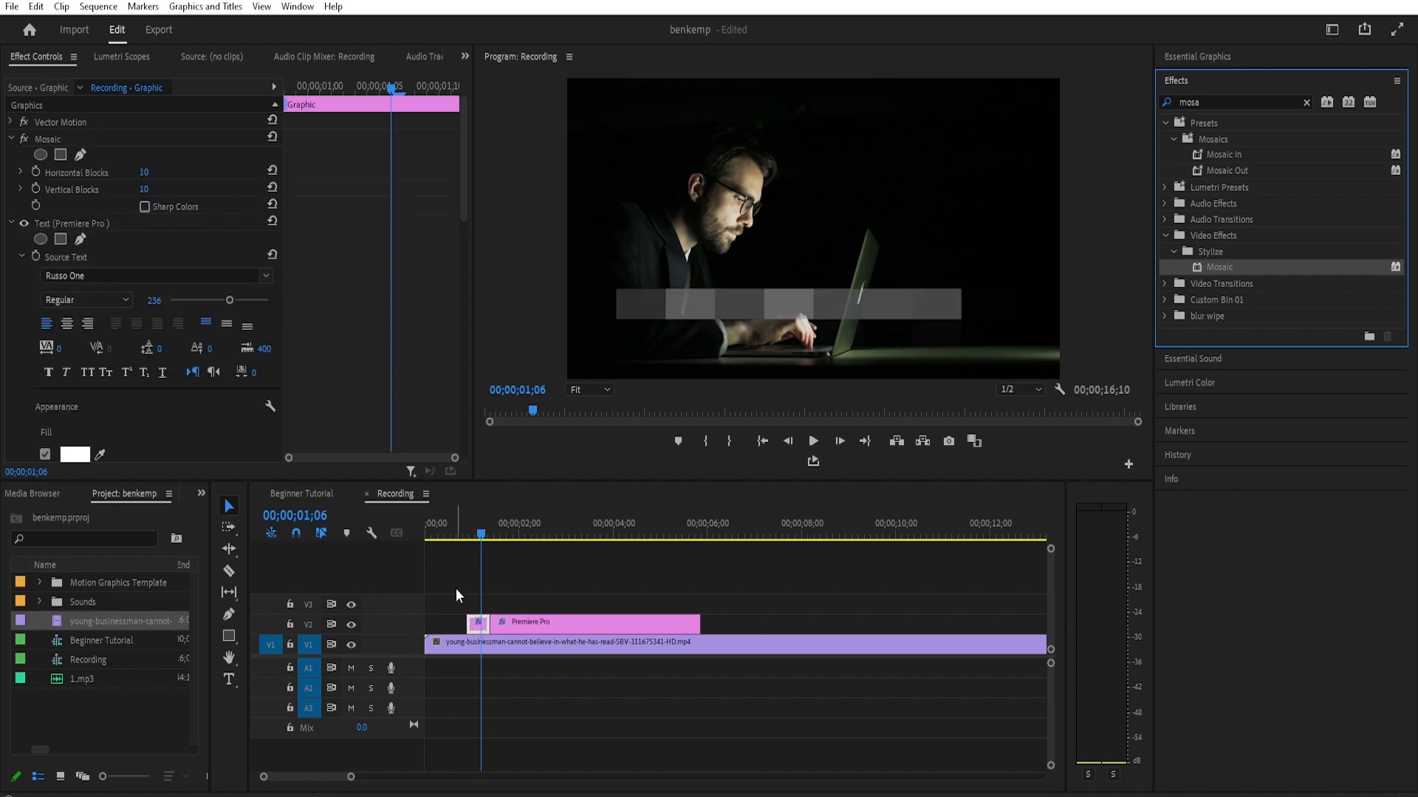
pyautogui.moveTo(141, 266)
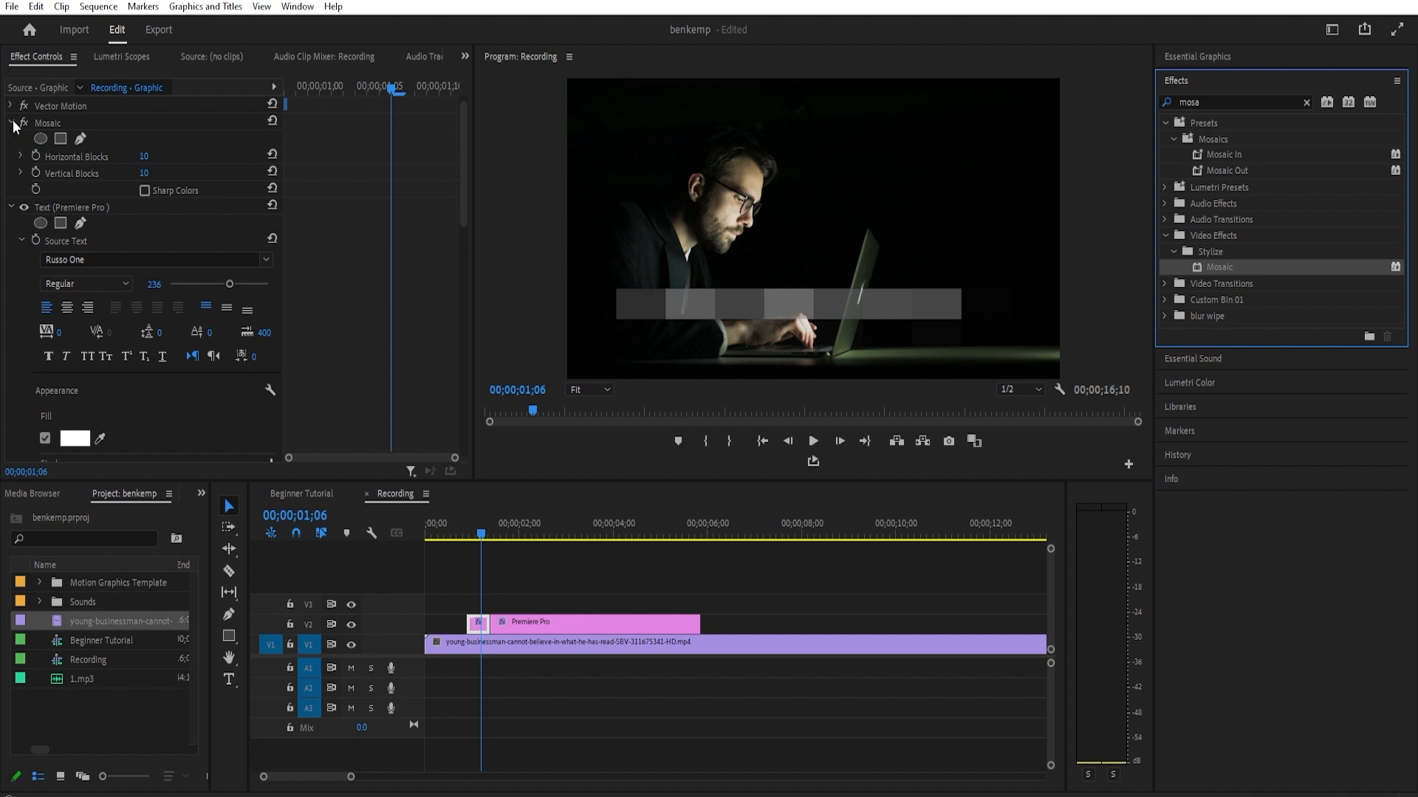
# Keyframe Horizontal and Vertical Blocks from the clip start up to 125 so the title sharpens
pyautogui.click(10, 208)
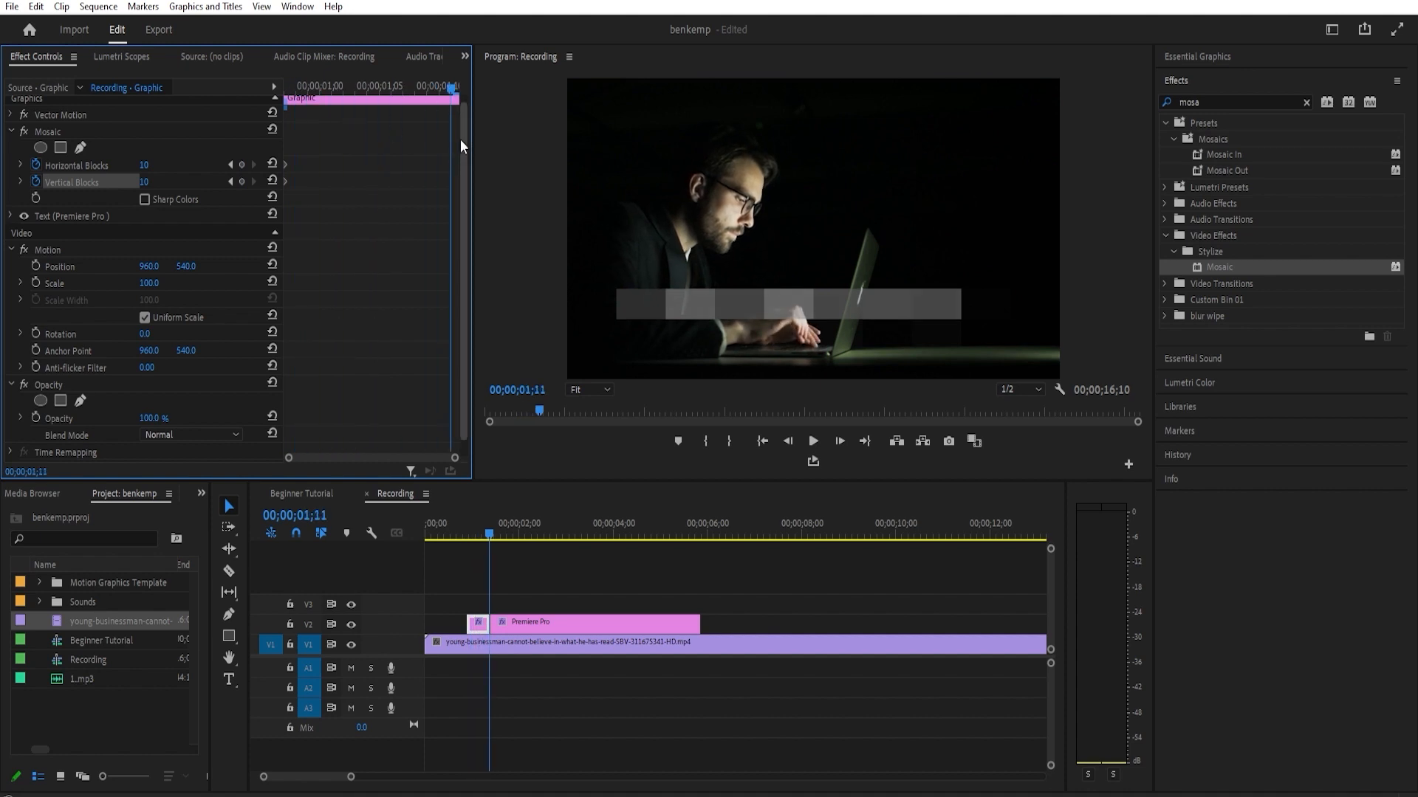
pyautogui.doubleClick(143, 164)
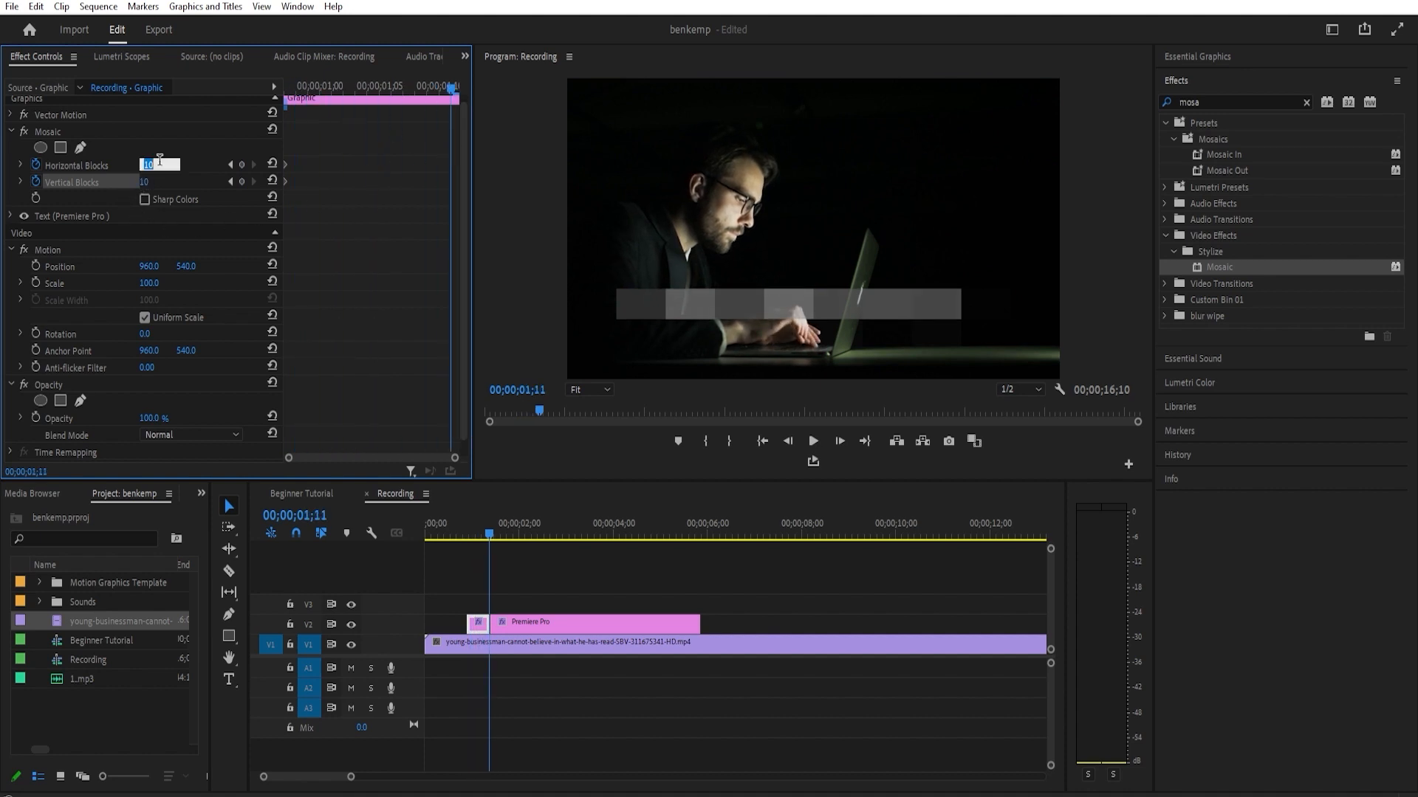
pyautogui.write('125')
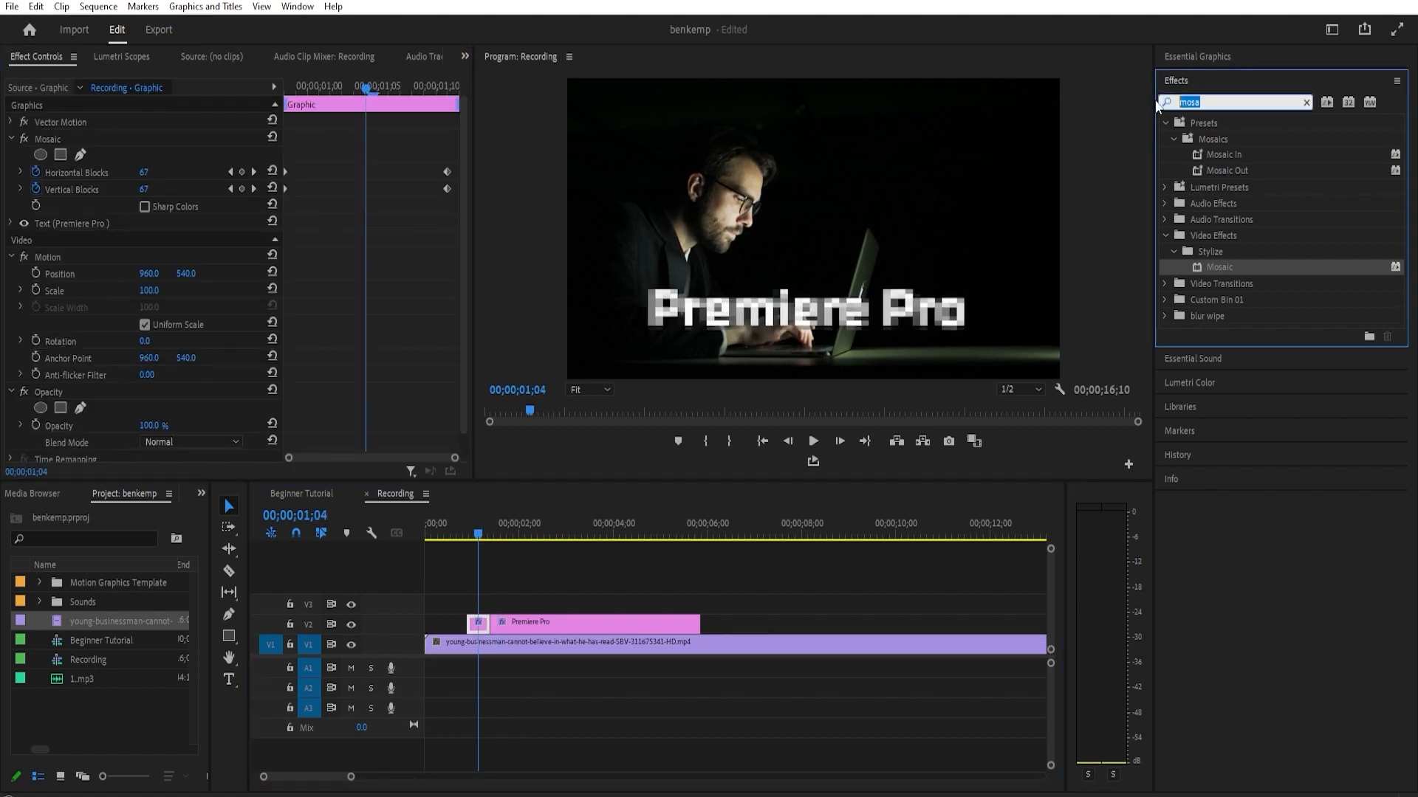
# Search 'chrom' and apply VR Chromatic Aberrations to the title clip
pyautogui.write('chrom')
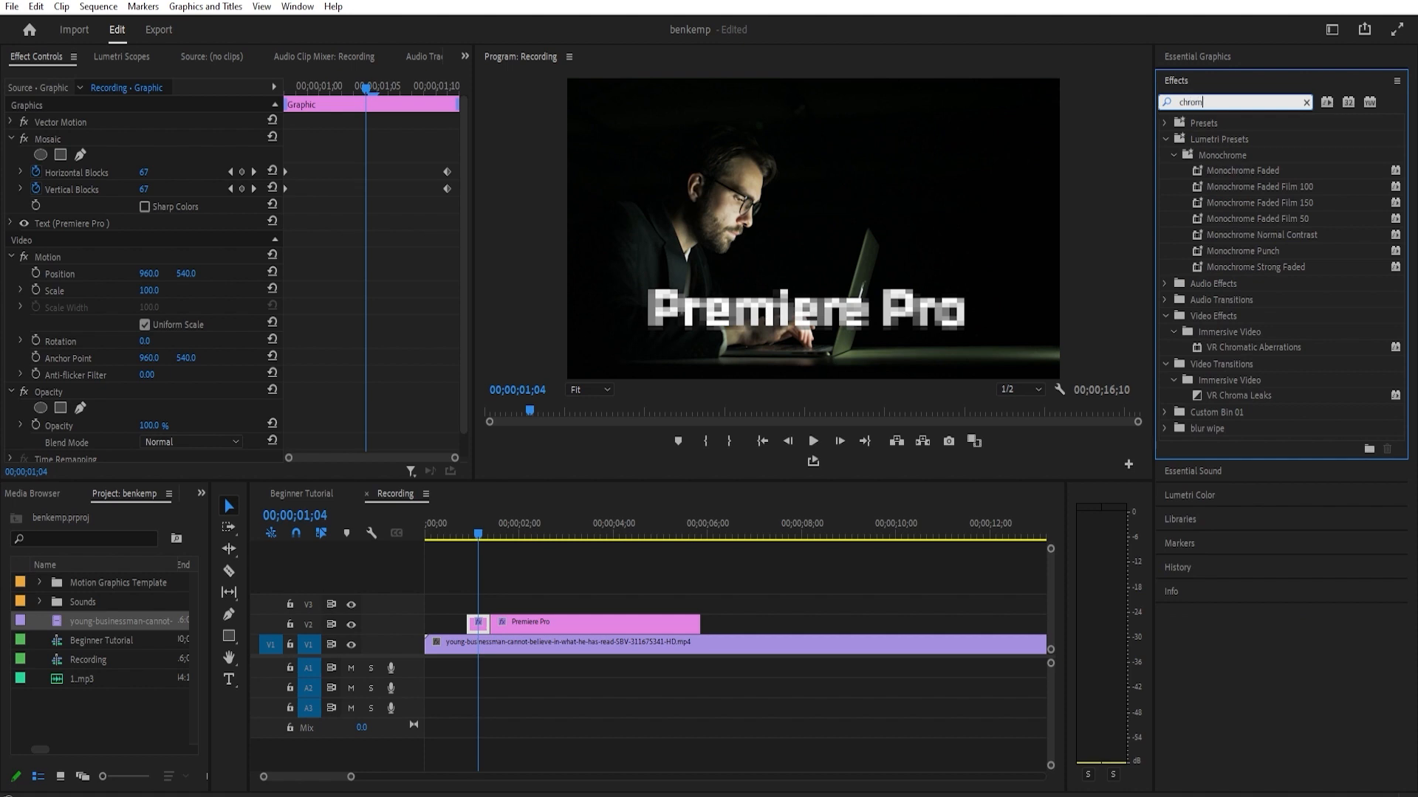
pyautogui.click(1255, 347)
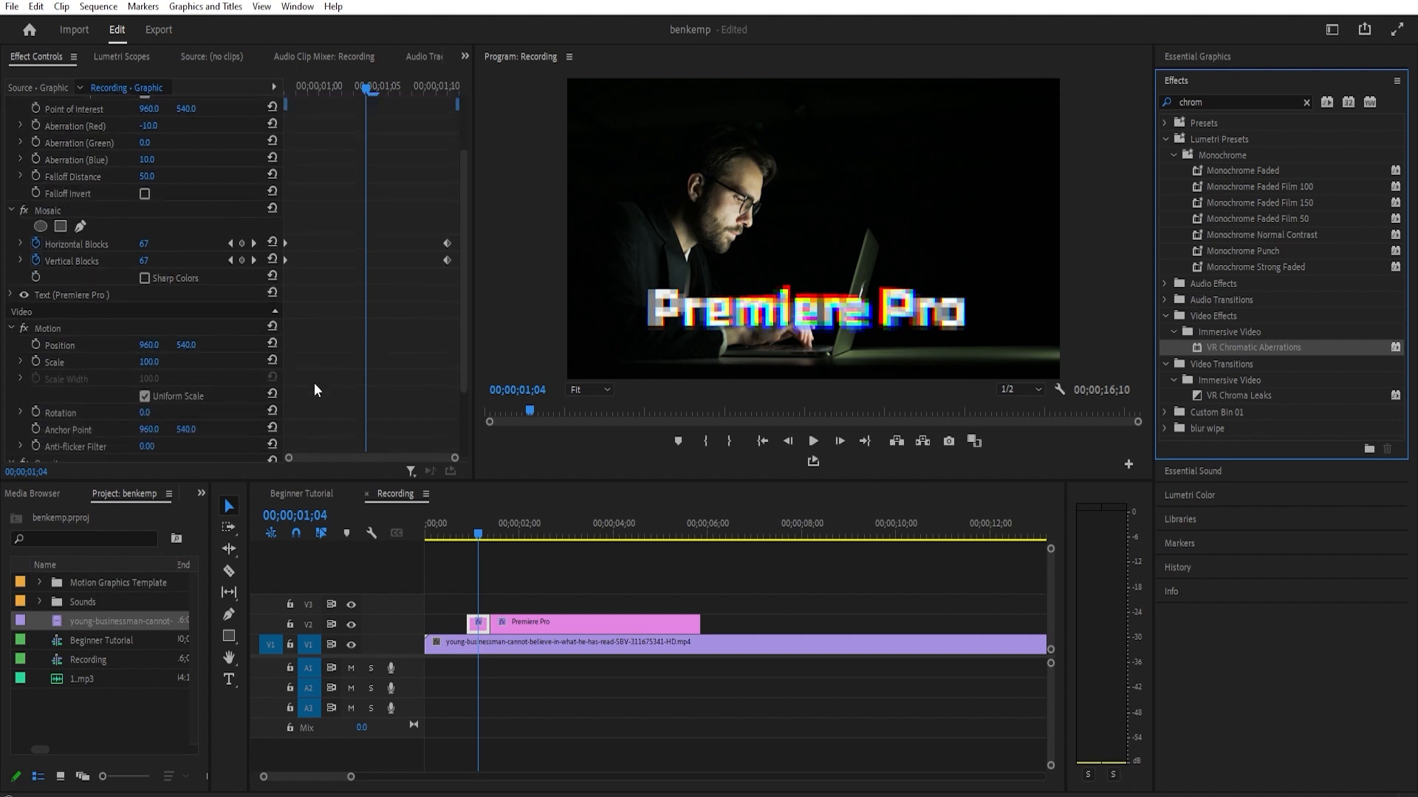
# Set the title's Opacity blend mode to Screen
pyautogui.click(192, 418)
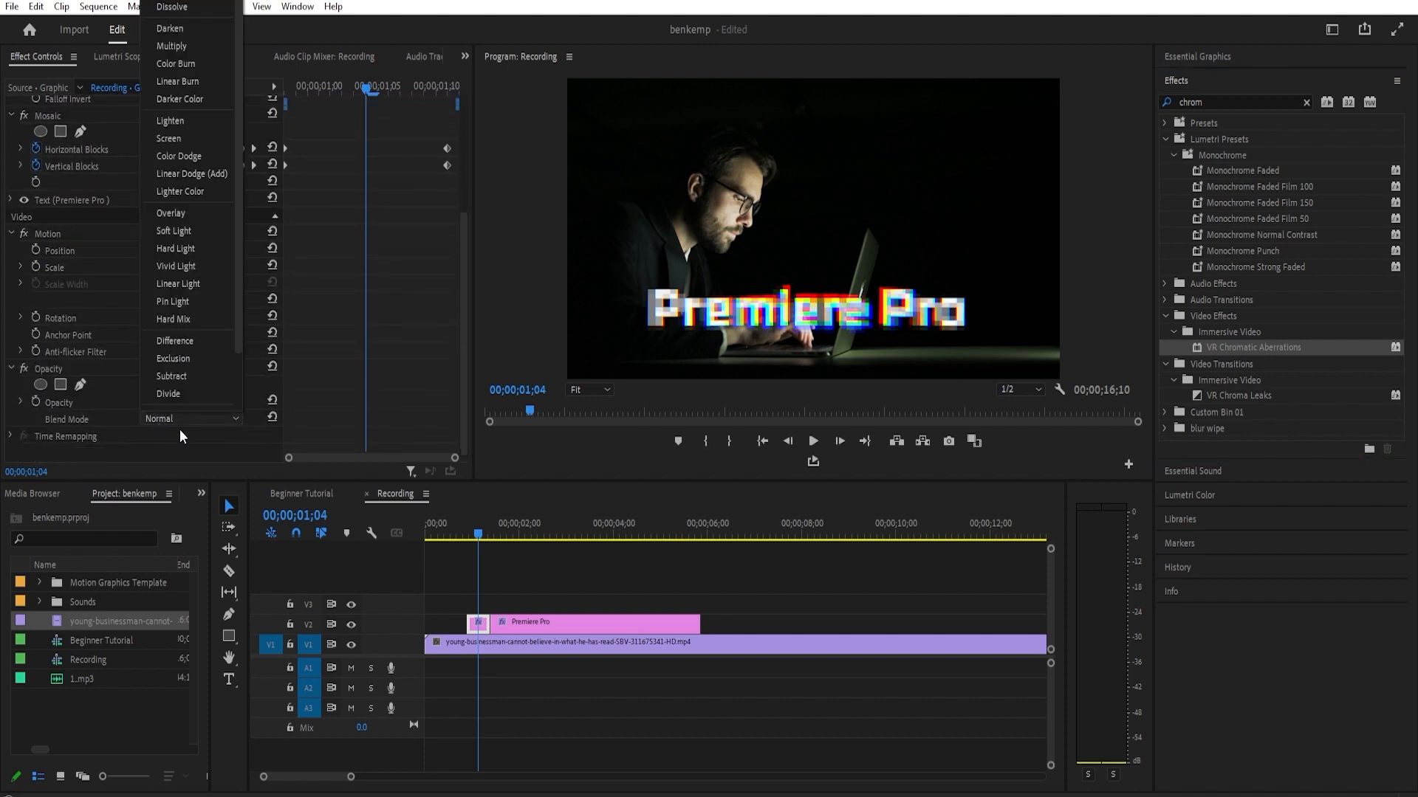
pyautogui.click(169, 139)
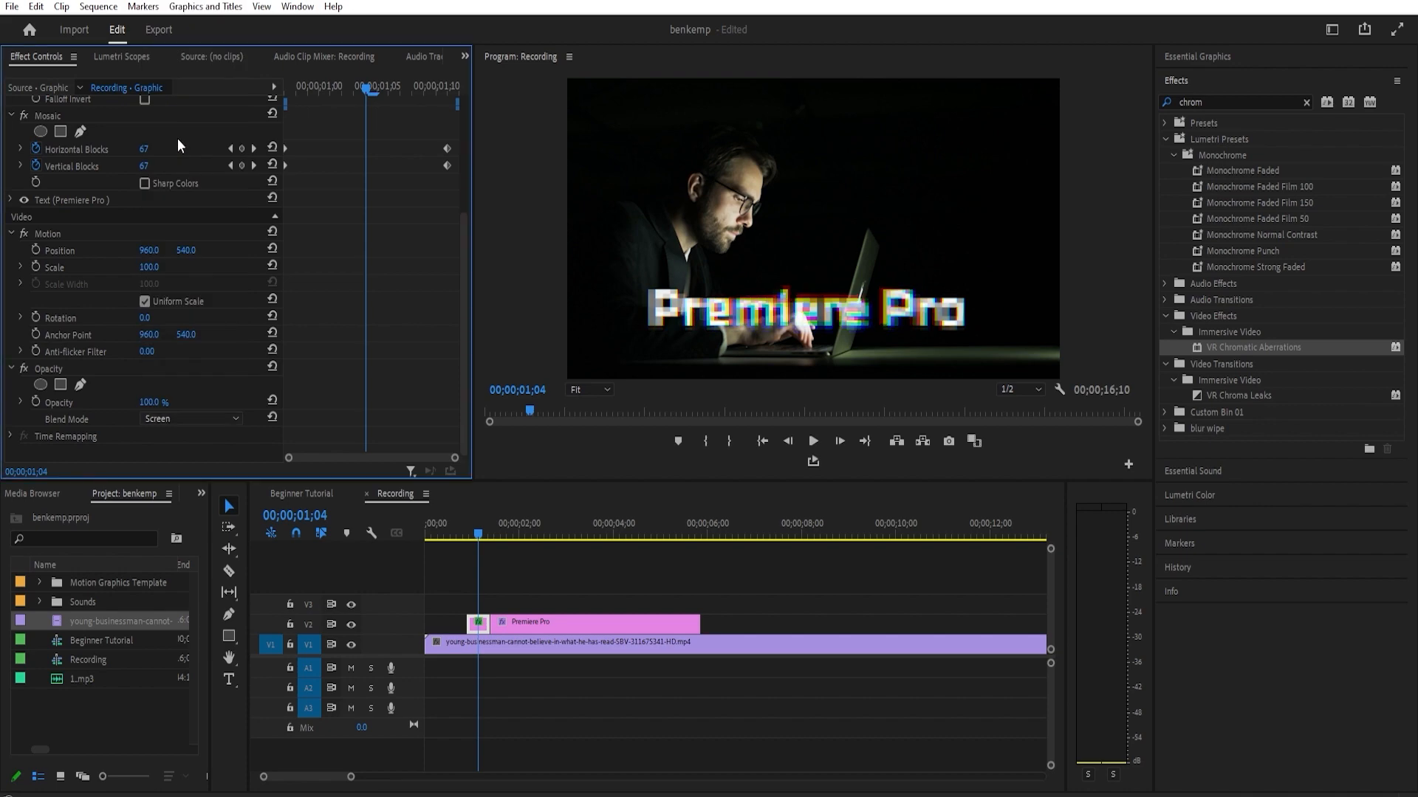